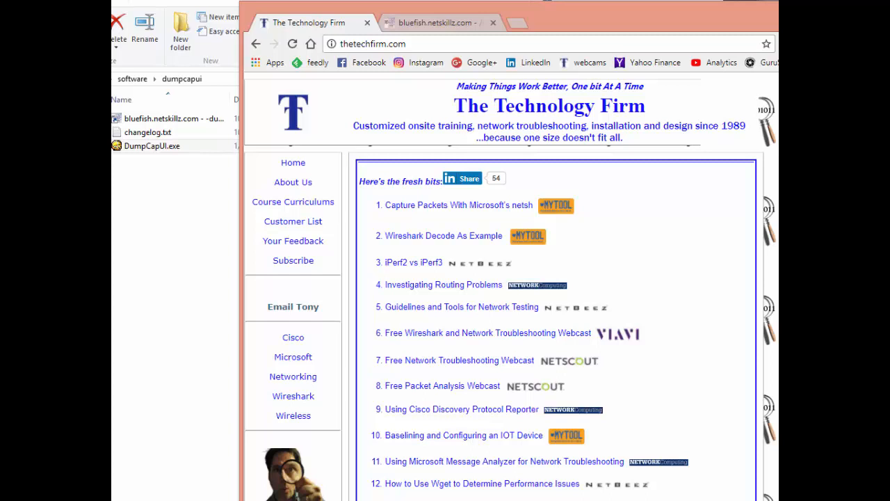
{"action": "mouse_move", "coordinate": [644, 188]}
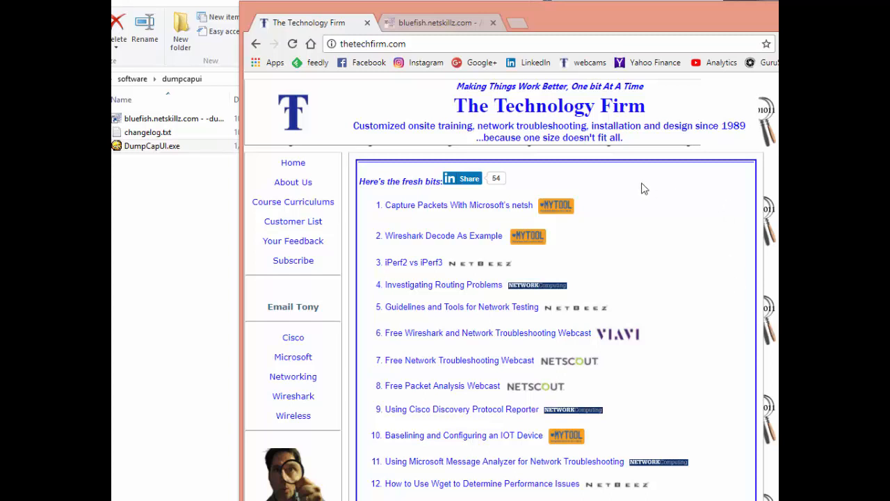
- Bring up the bluefish.netskillz.com dumpcapui directory listing in Chrome
{"action": "left_click", "coordinate": [448, 22]}
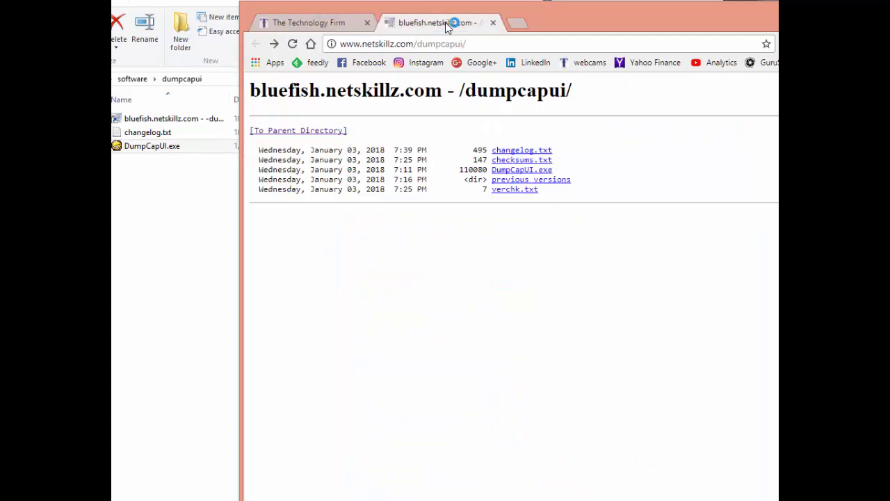
{"action": "mouse_move", "coordinate": [581, 21]}
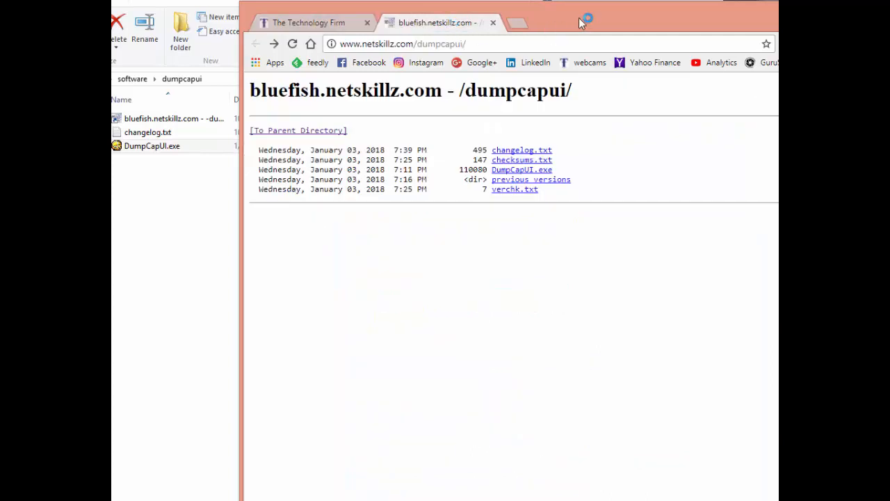
{"action": "mouse_move", "coordinate": [444, 50]}
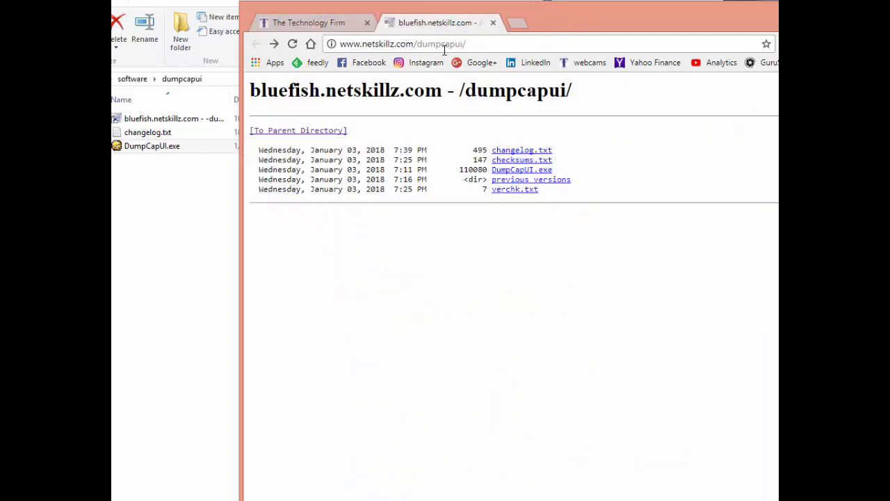
{"action": "mouse_move", "coordinate": [432, 216]}
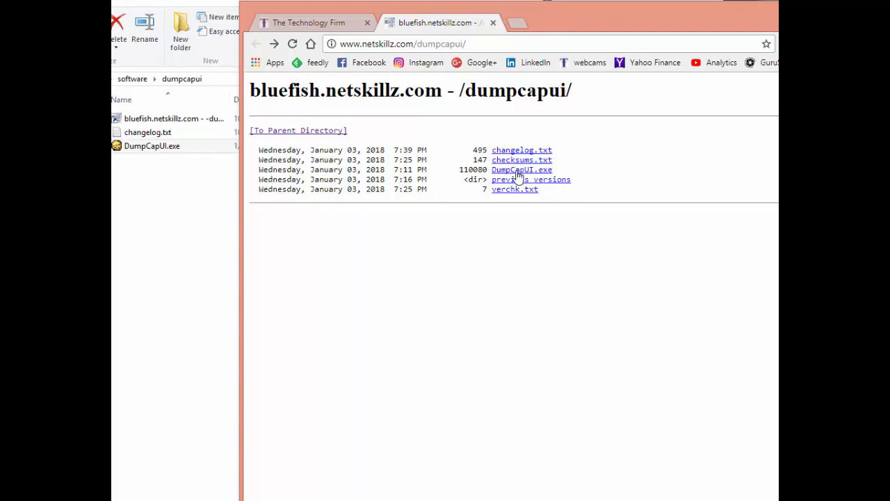
{"action": "mouse_move", "coordinate": [577, 172]}
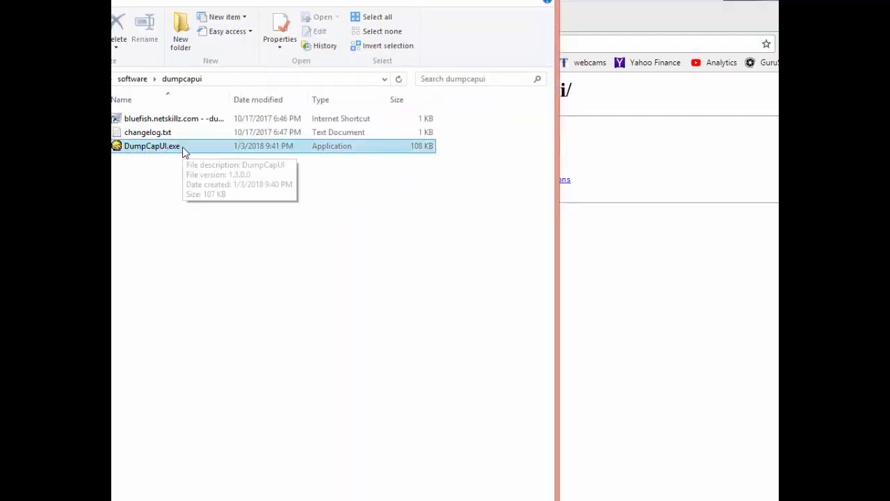
- Launch DumpCapUI.exe from the local folder and shift its window left
{"action": "double_click", "coordinate": [150, 146]}
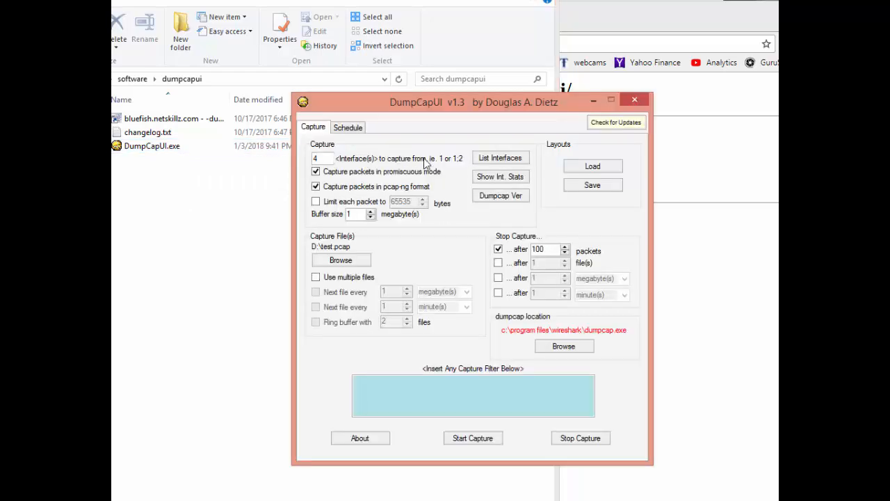
{"action": "left_click_drag", "start_coordinate": [473, 101], "coordinate": [339, 47]}
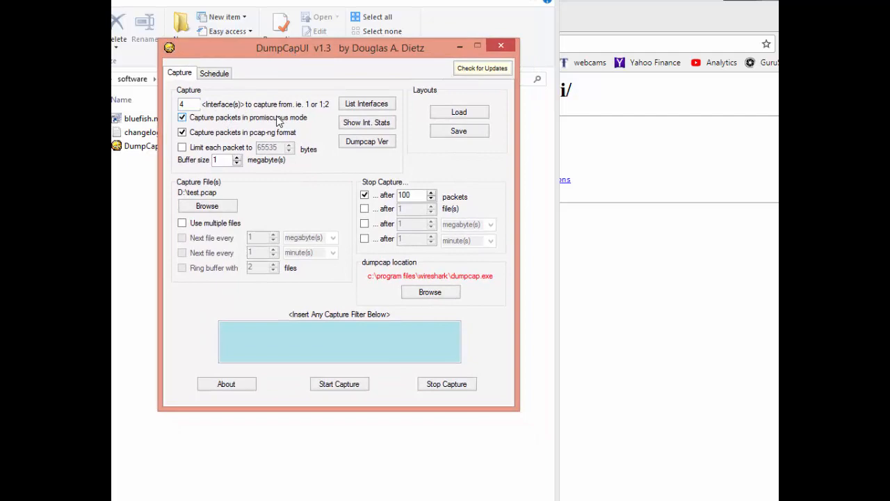
{"action": "mouse_move", "coordinate": [367, 103]}
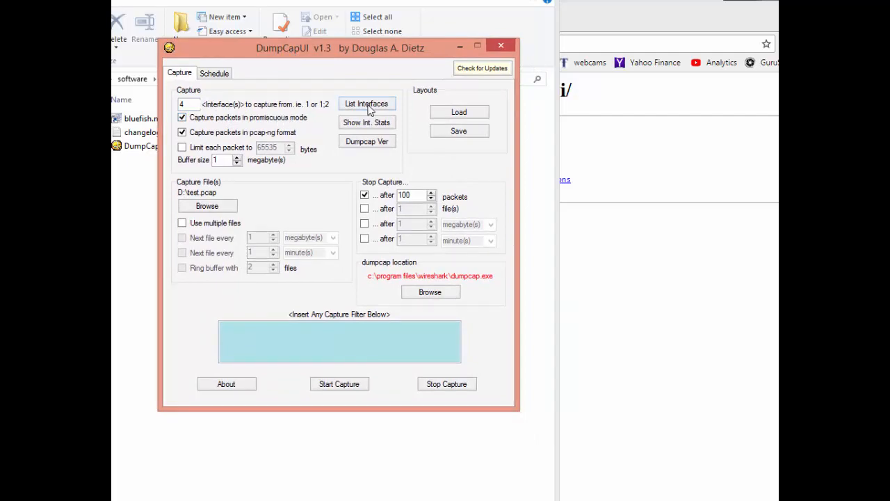
- List the numbered capture interfaces in DumpCapUI's console window
{"action": "left_click", "coordinate": [367, 103]}
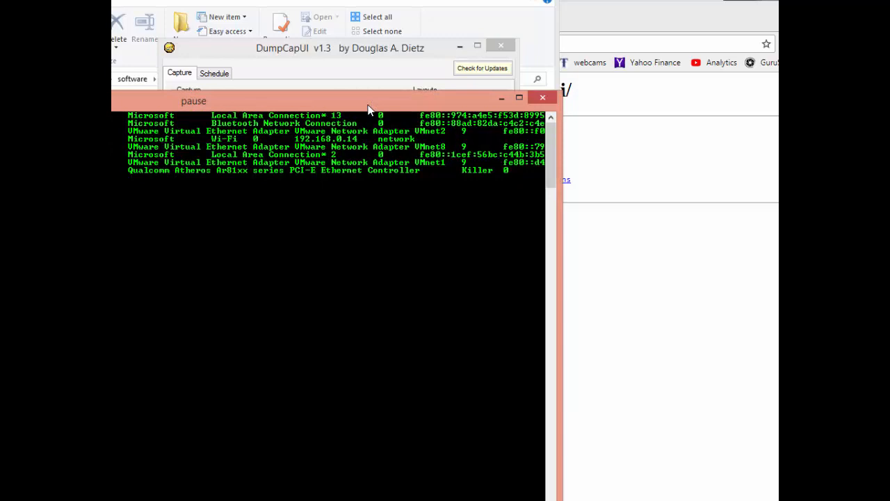
{"action": "mouse_move", "coordinate": [186, 153]}
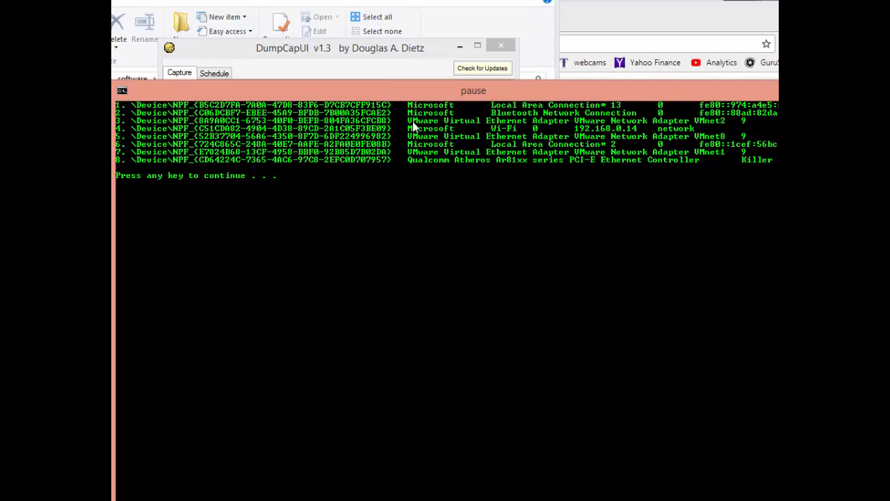
{"action": "mouse_move", "coordinate": [512, 138]}
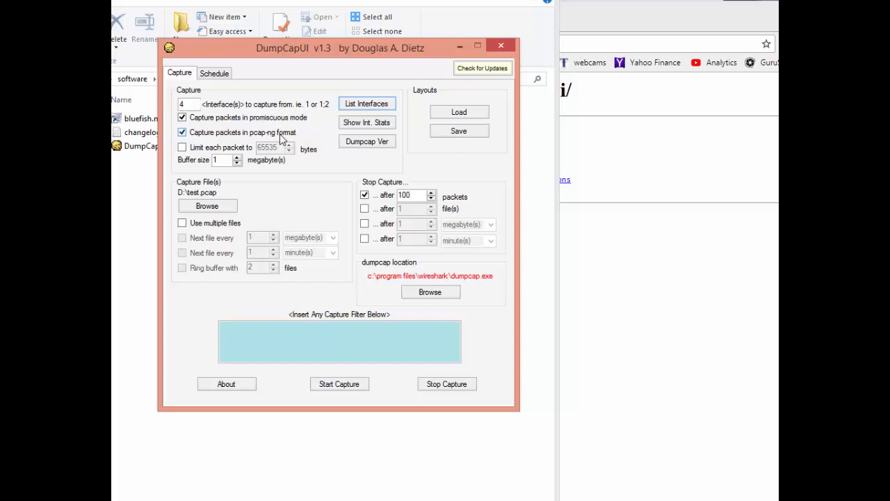
{"action": "mouse_move", "coordinate": [202, 191]}
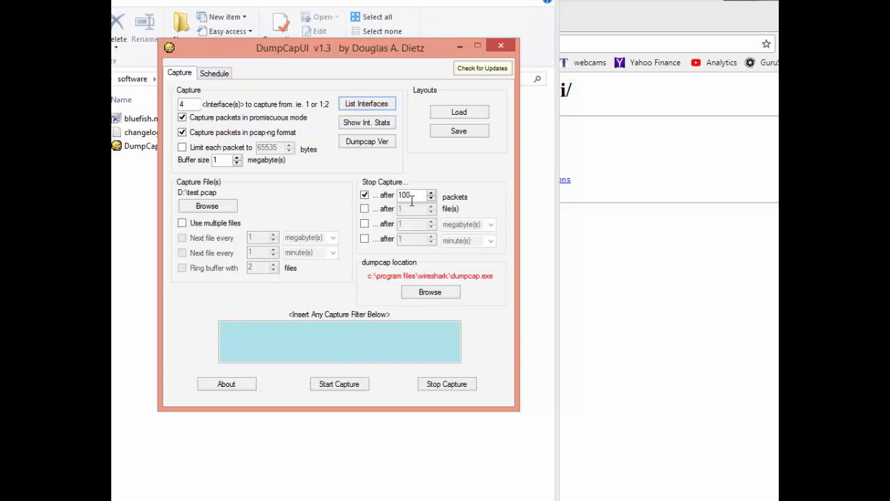
{"action": "mouse_move", "coordinate": [434, 170]}
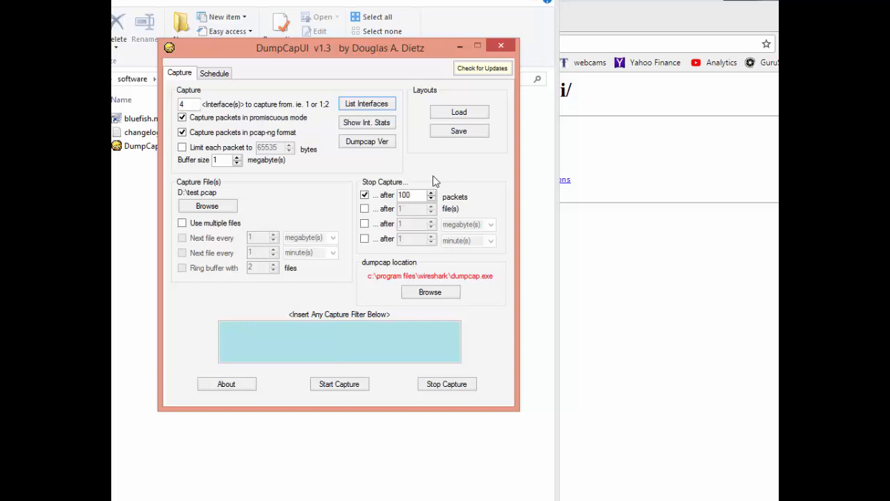
{"action": "mouse_move", "coordinate": [285, 374]}
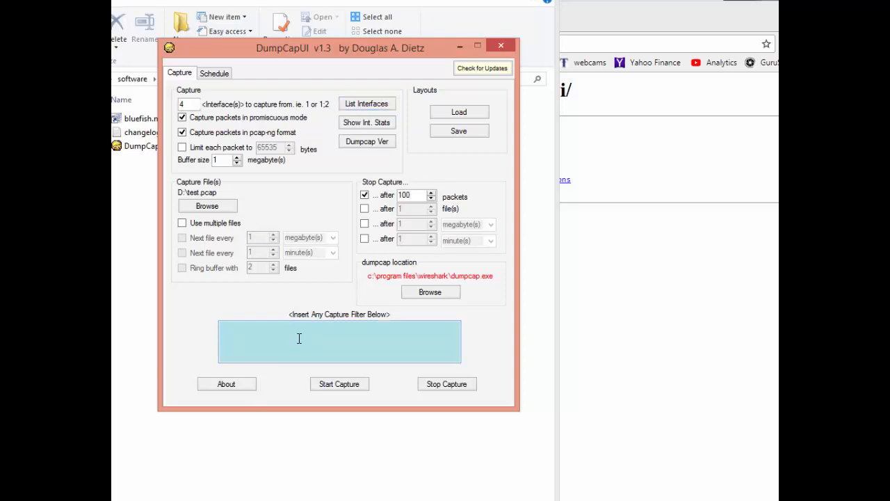
{"action": "left_click", "coordinate": [299, 339]}
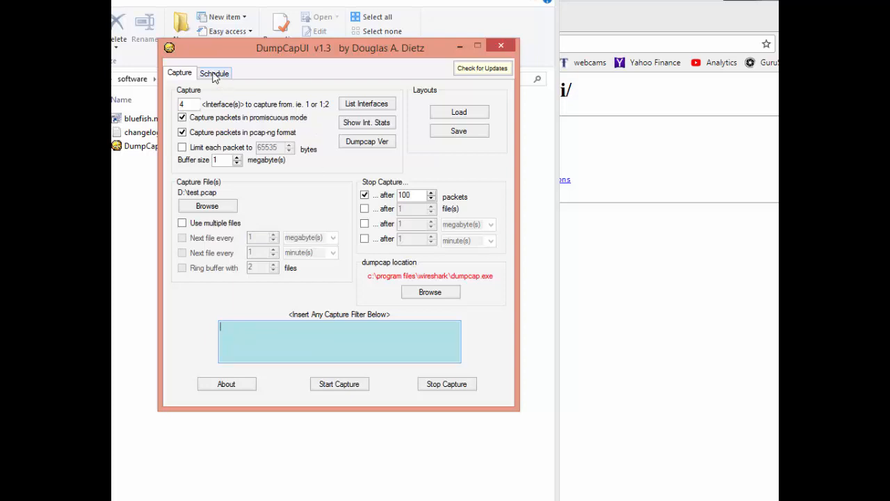
- On the Schedule tab, set the one-time start to 11:03 AM on 1/4/2018
{"action": "left_click", "coordinate": [214, 72]}
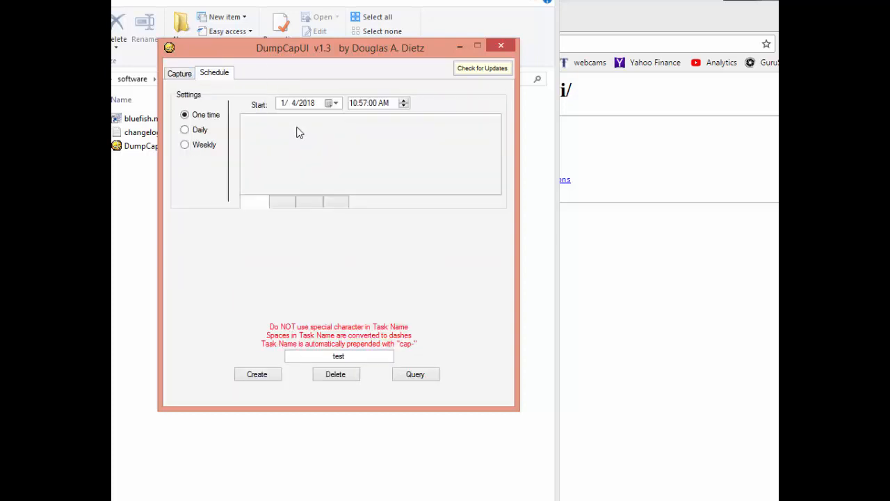
{"action": "mouse_move", "coordinate": [342, 154]}
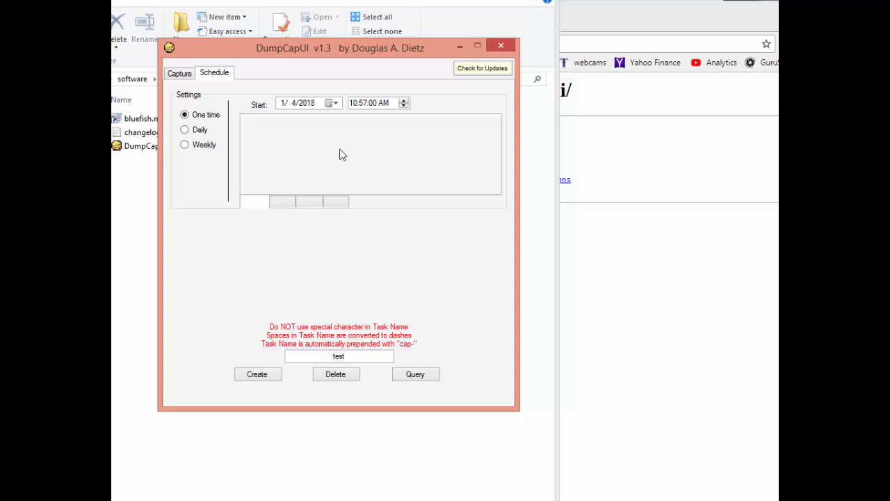
{"action": "mouse_move", "coordinate": [373, 131]}
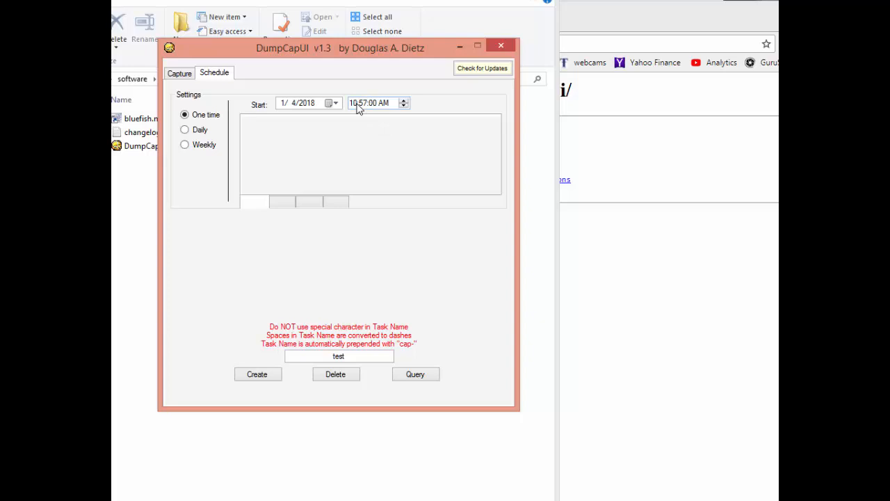
{"action": "left_click", "coordinate": [356, 103]}
{"action": "type", "text": "1:03"}
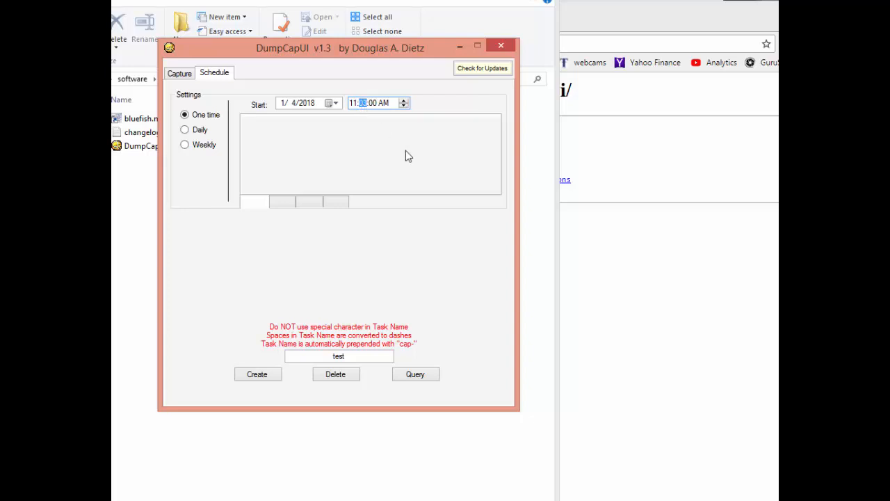
{"action": "left_click", "coordinate": [351, 356]}
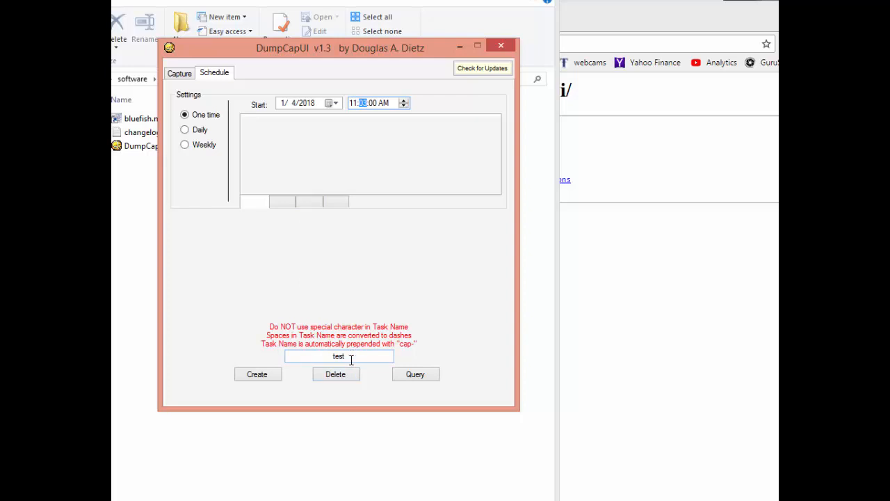
- Delete the existing cap-test task and confirm the removal
{"action": "left_click", "coordinate": [335, 373]}
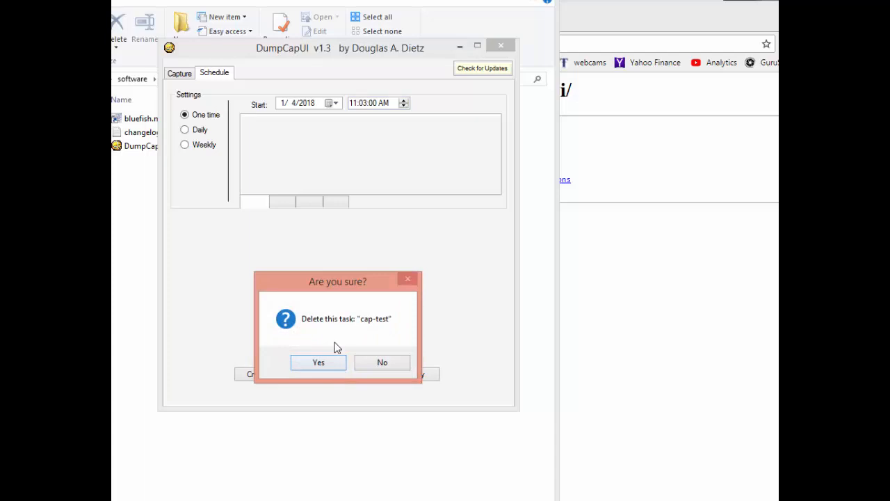
{"action": "left_click", "coordinate": [317, 362]}
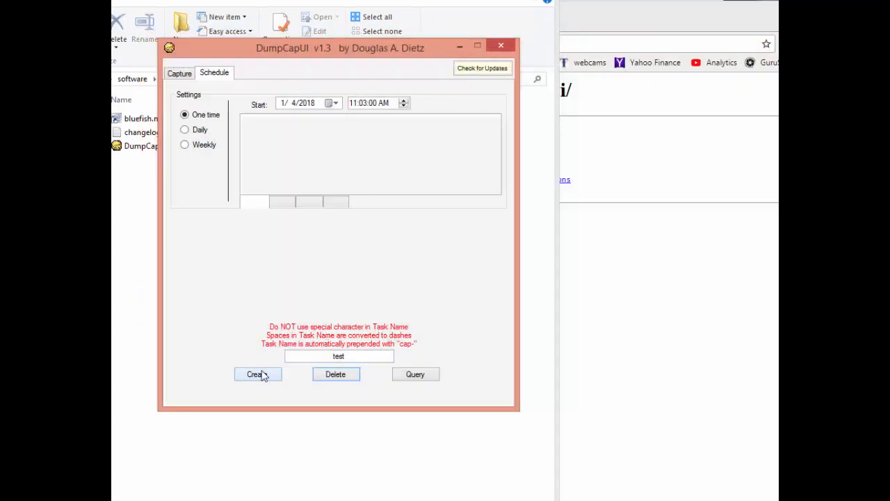
- Create the one-time cap-test task for 11:03 on 01/04/2018, approving the schtasks command
{"action": "left_click", "coordinate": [257, 373]}
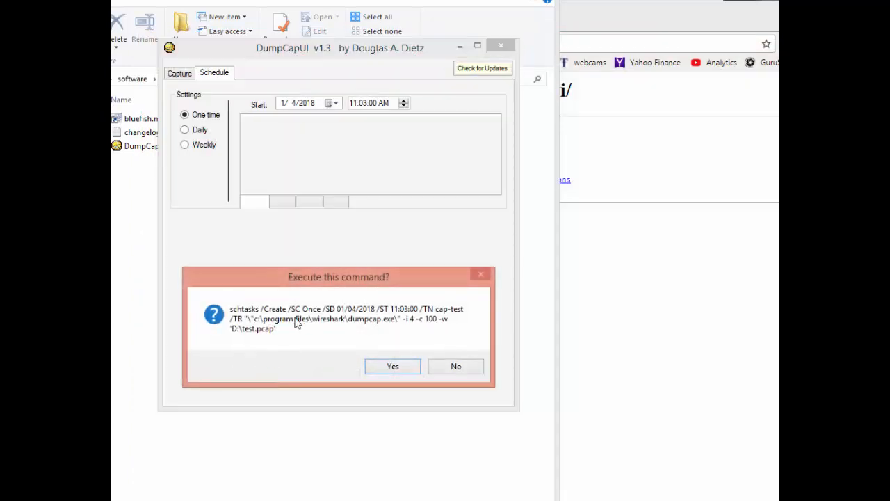
{"action": "mouse_move", "coordinate": [375, 322]}
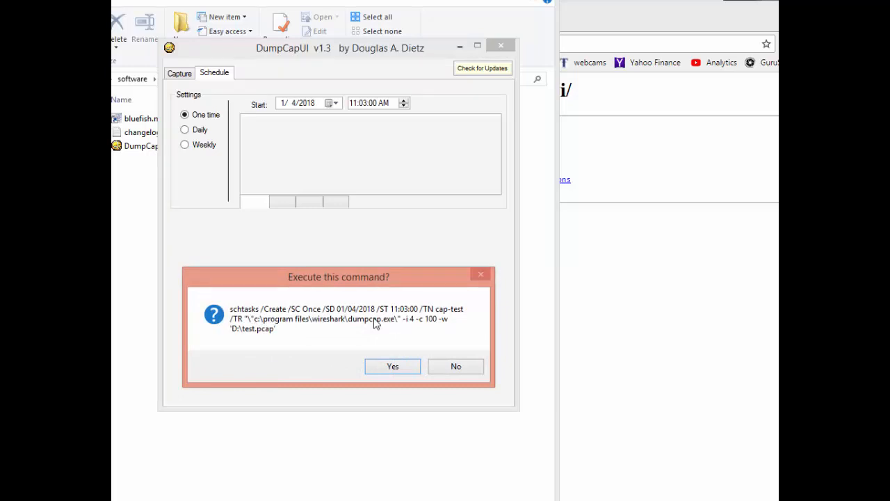
{"action": "mouse_move", "coordinate": [390, 368]}
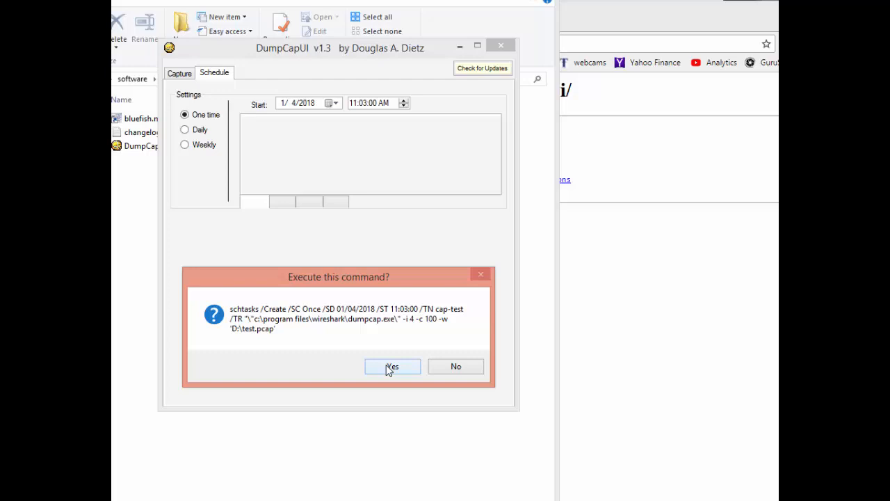
{"action": "left_click", "coordinate": [392, 367]}
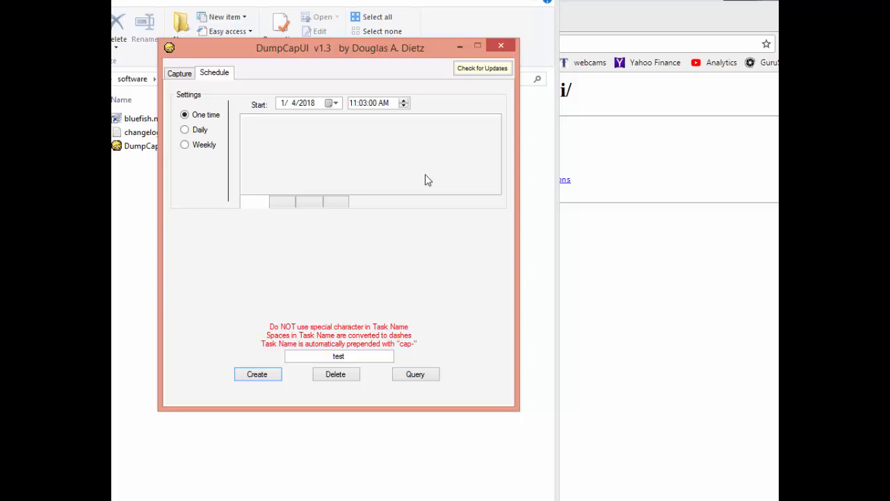
{"action": "mouse_move", "coordinate": [333, 81]}
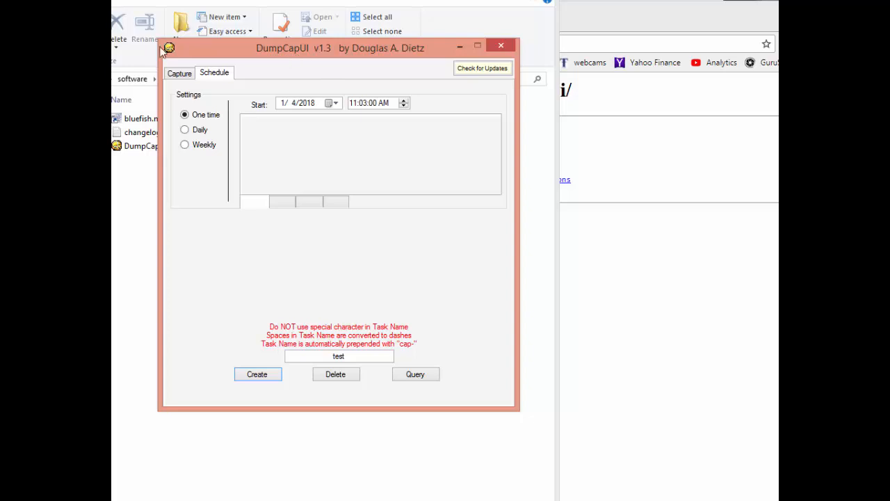
- Open D:\test.pcap in Wireshark to review its packets, close it, and return to the Capture tab
{"action": "left_click", "coordinate": [257, 373]}
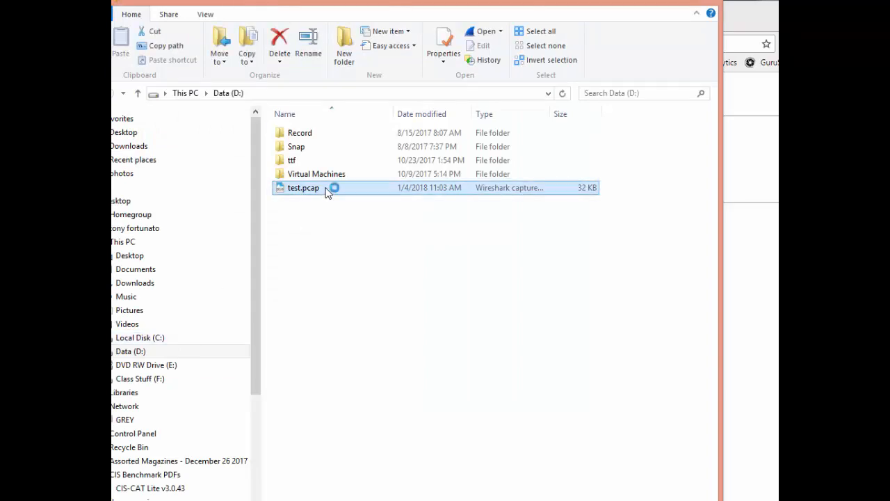
{"action": "double_click", "coordinate": [303, 188]}
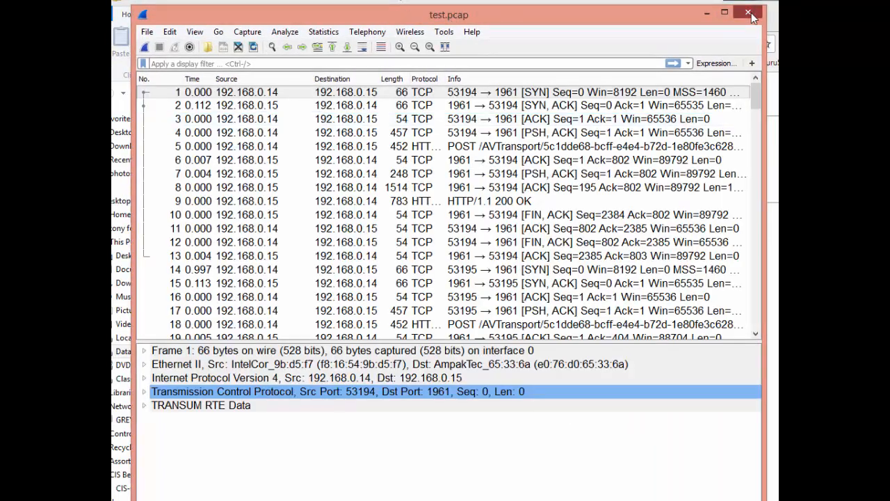
{"action": "left_click", "coordinate": [745, 14]}
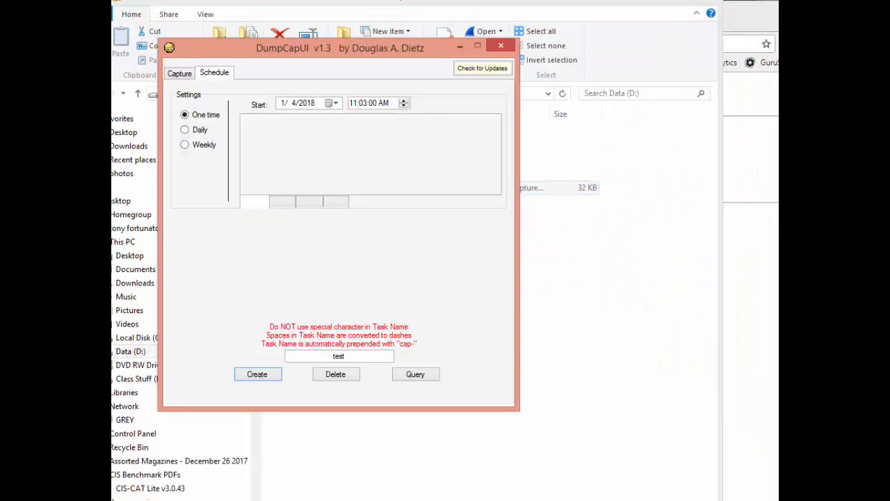
{"action": "left_click", "coordinate": [180, 73]}
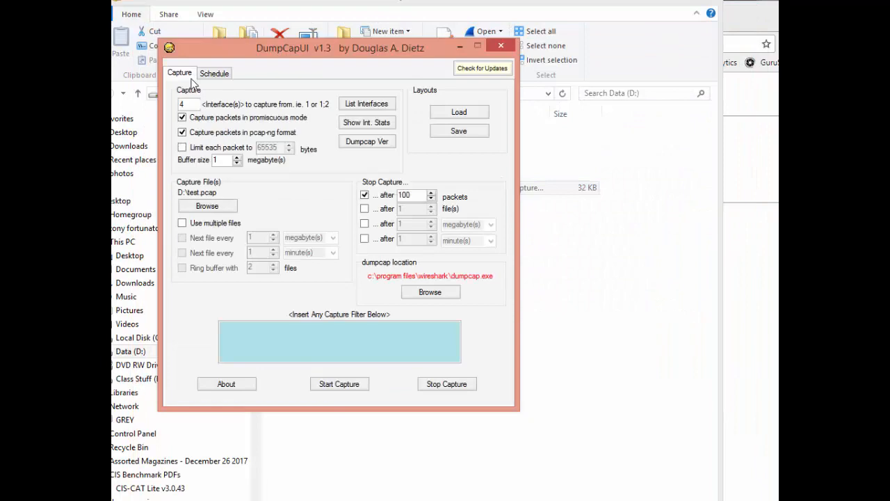